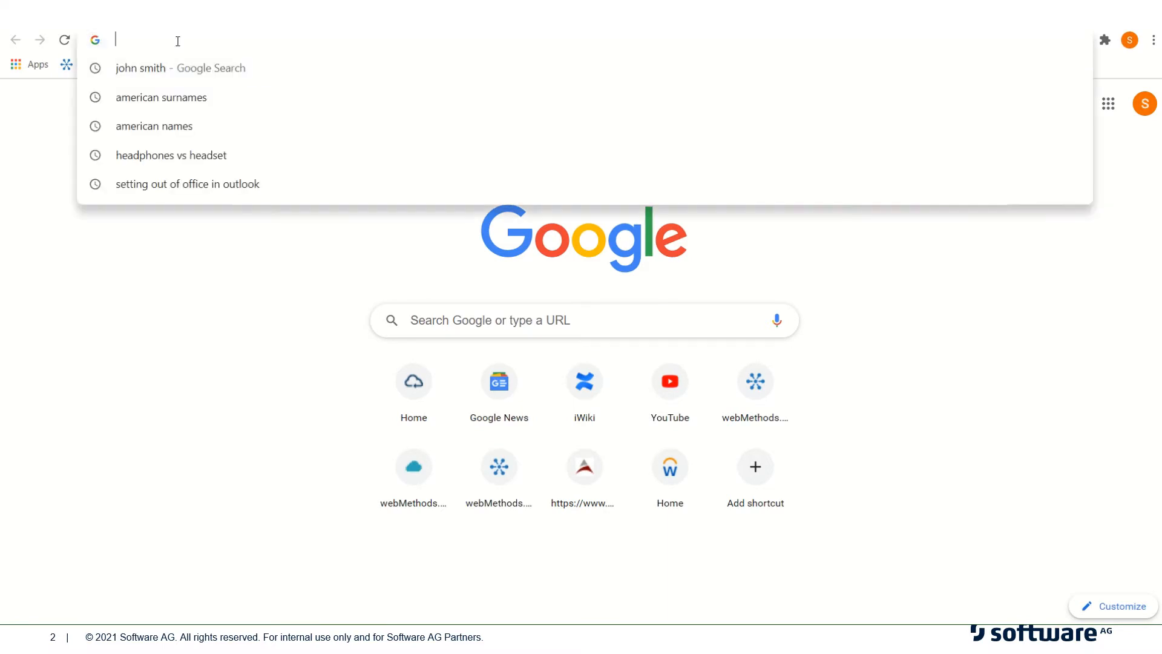
Browse to softwareag.com in a new Chrome tab.
type("softwareag.com")
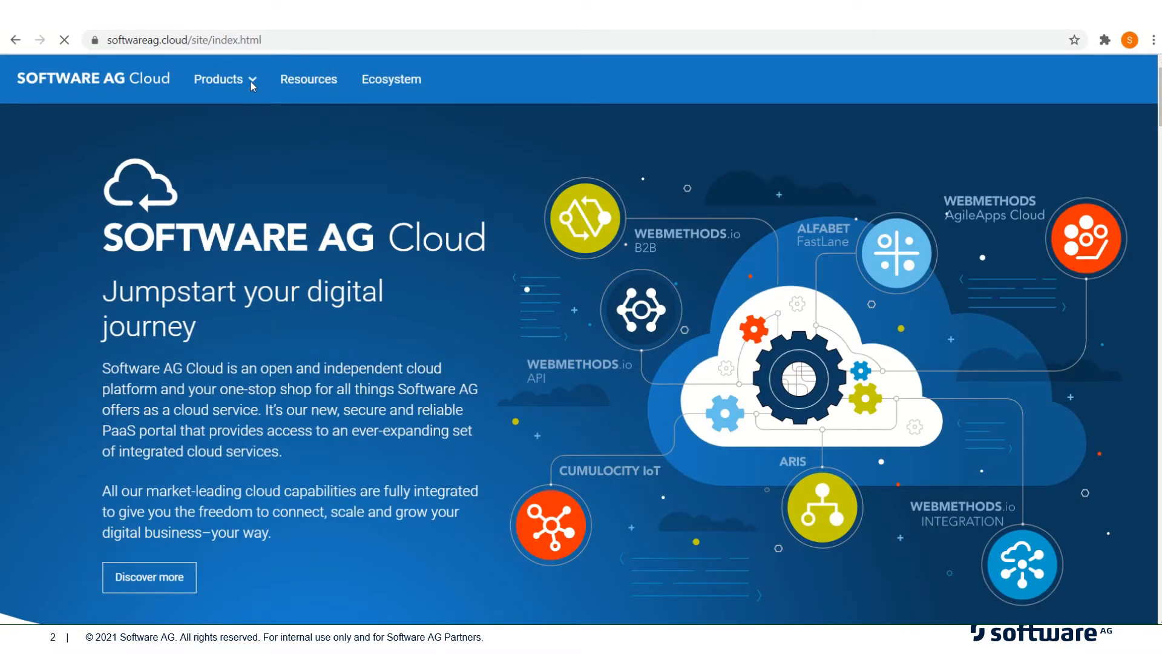
Open the webMethods.io B2B product page from the Products menu.
left_click(219, 80)
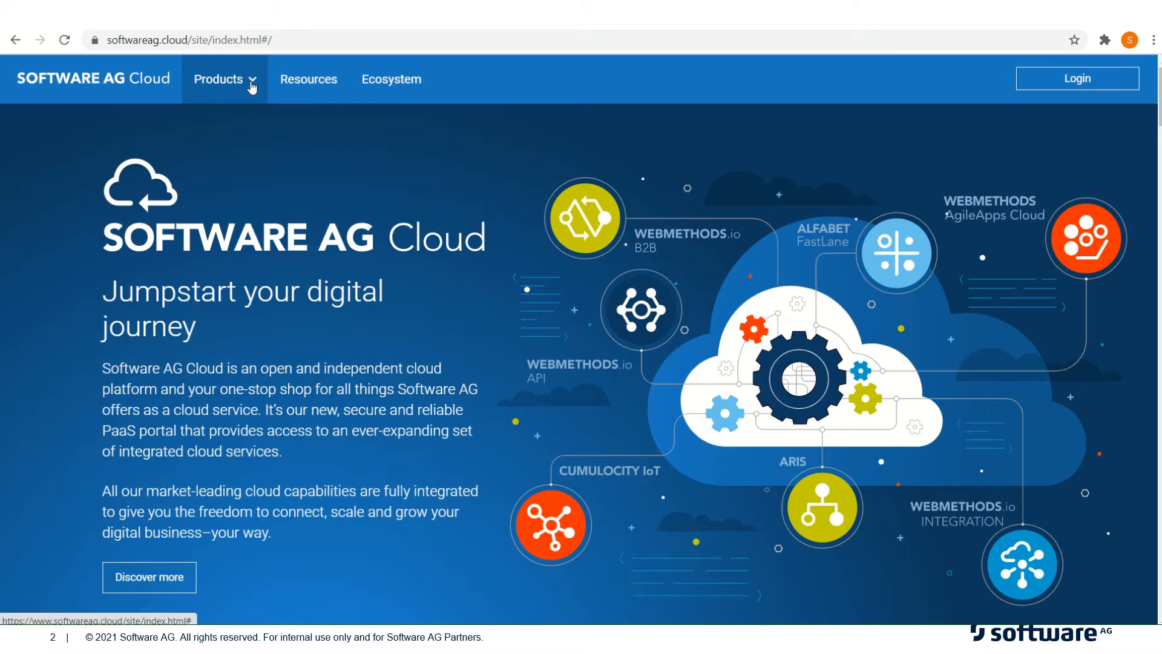
left_click(219, 79)
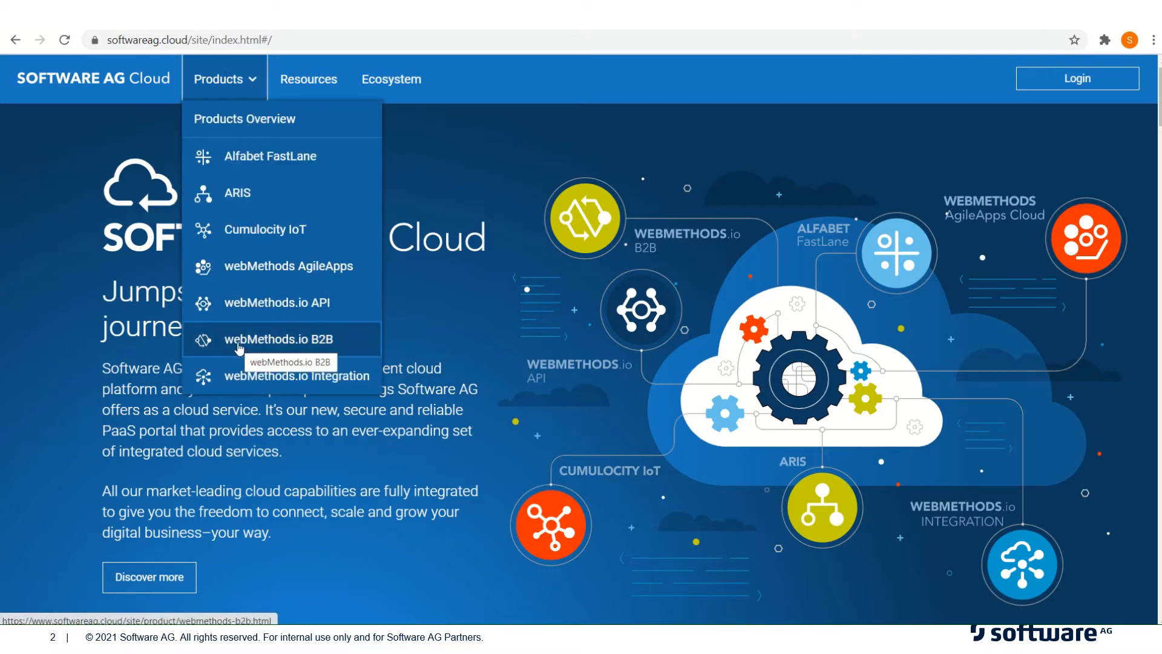
left_click(277, 339)
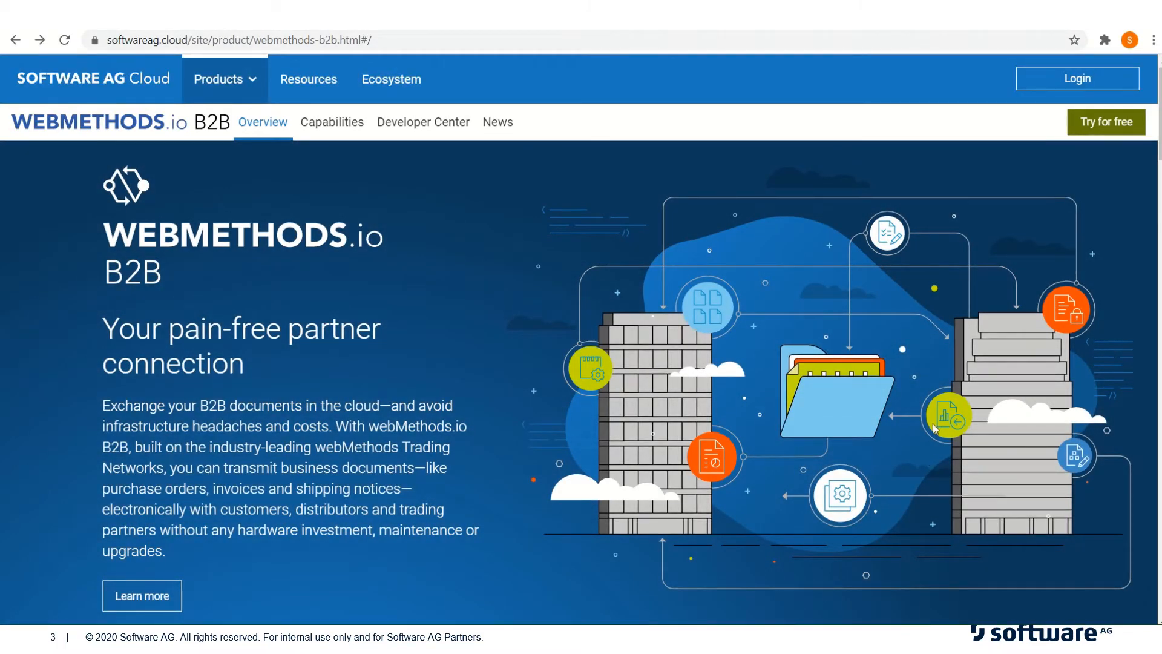
mouse_move(1106, 121)
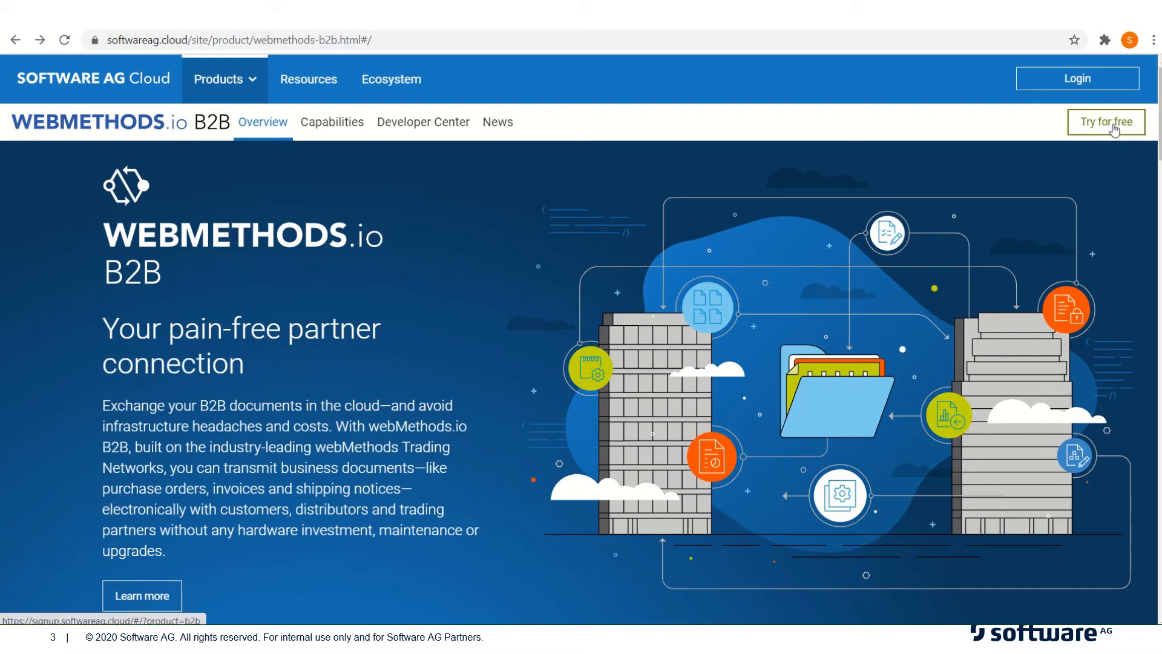
left_click(1106, 121)
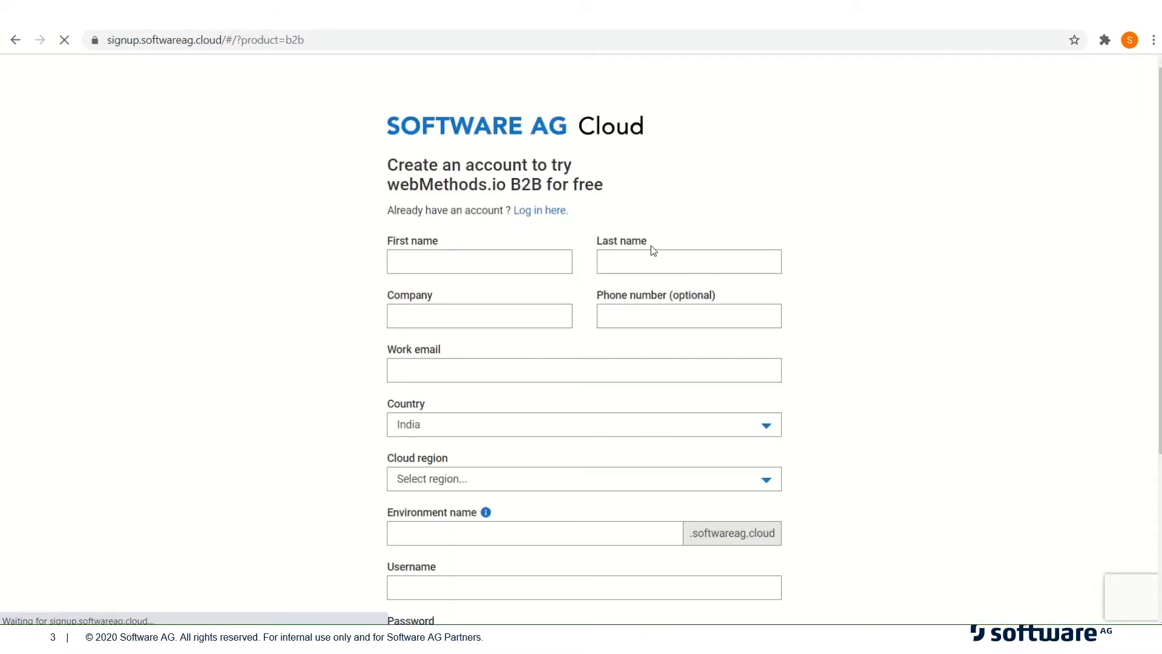
type("sh")
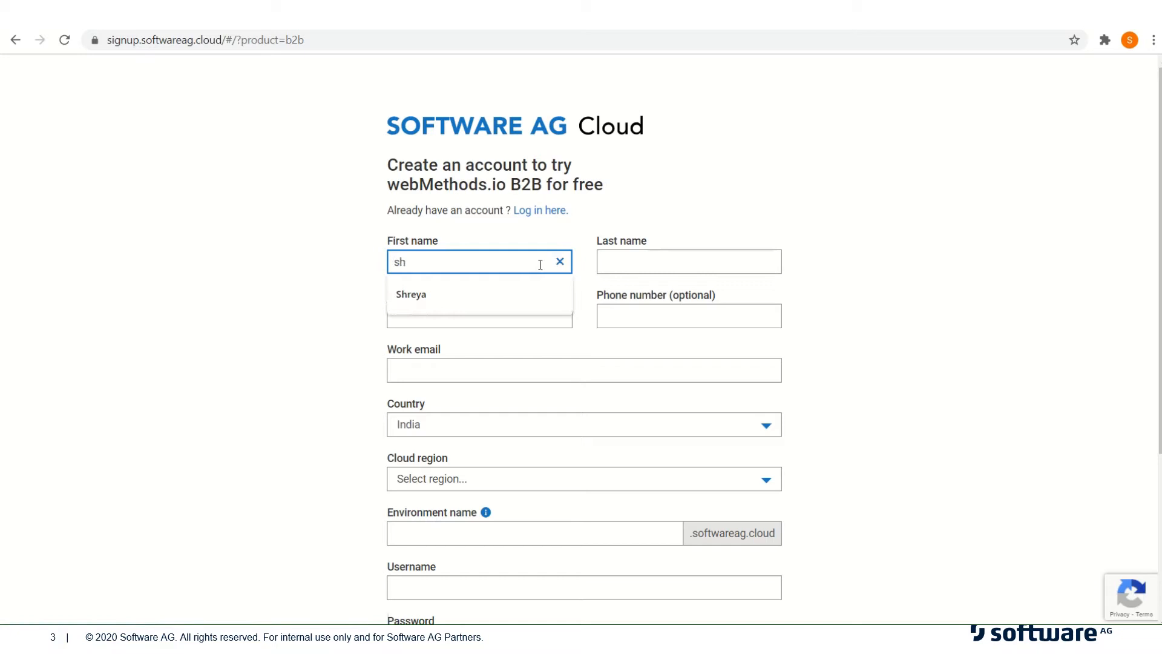
left_click(688, 261)
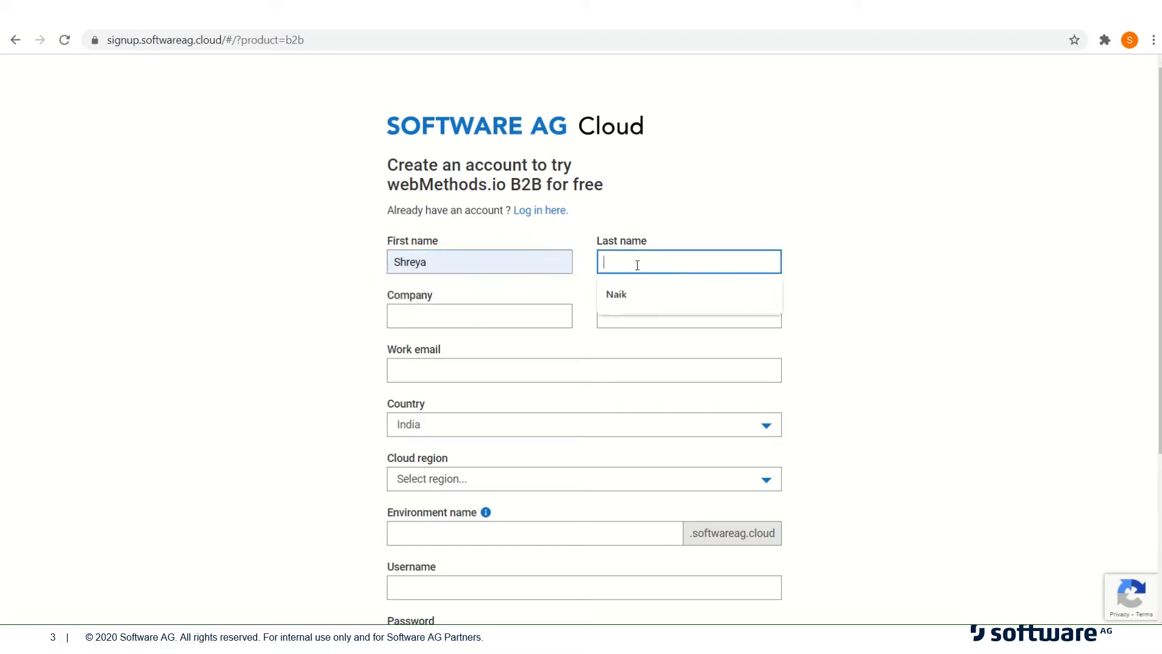
left_click(616, 294)
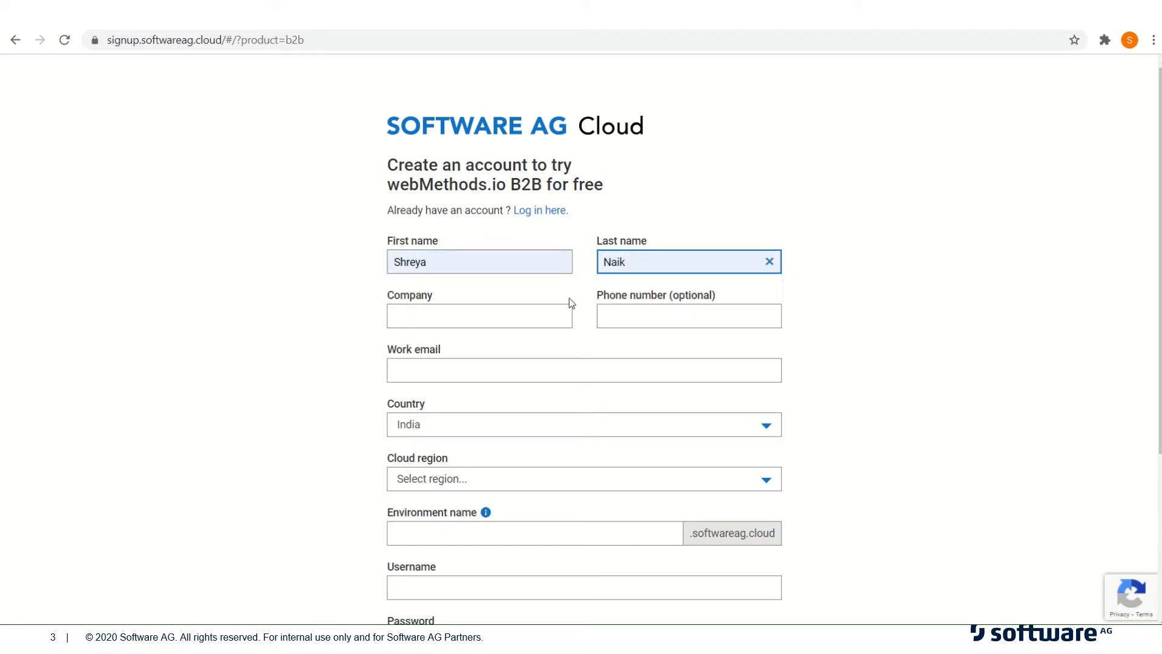
type("Software AG")
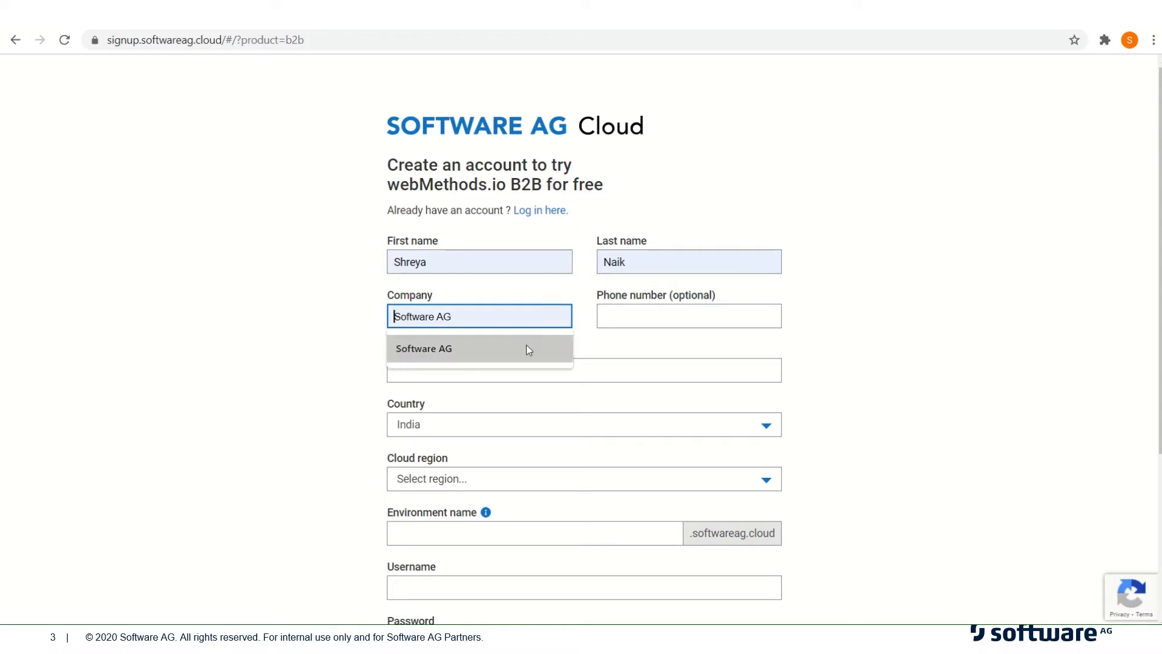
left_click(688, 316)
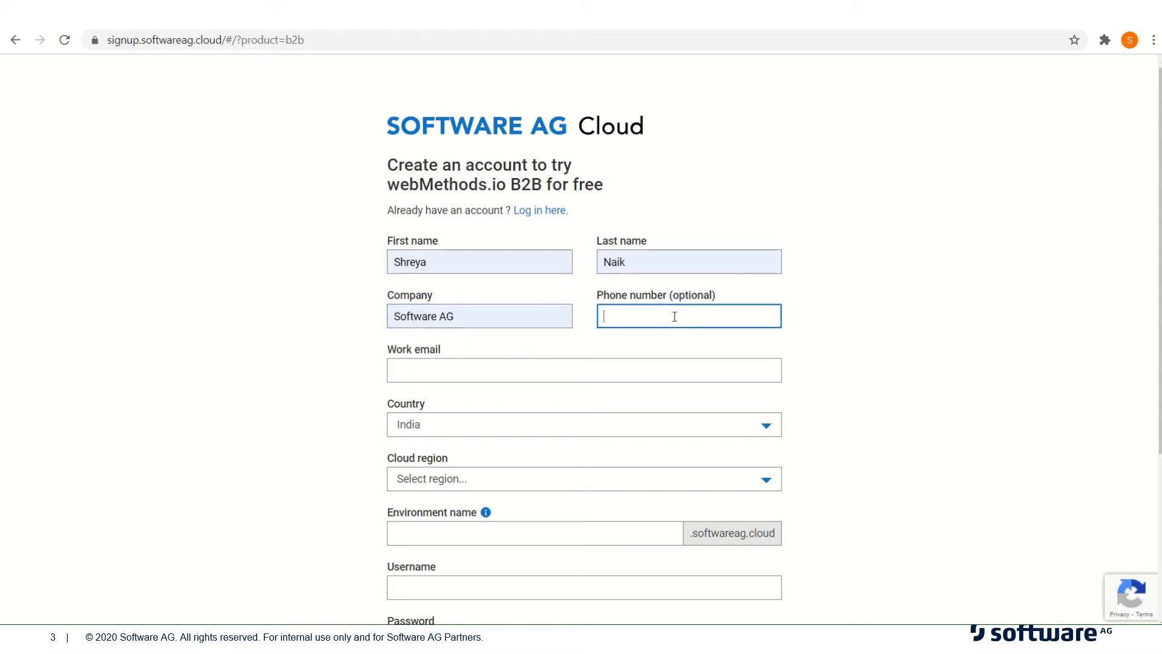
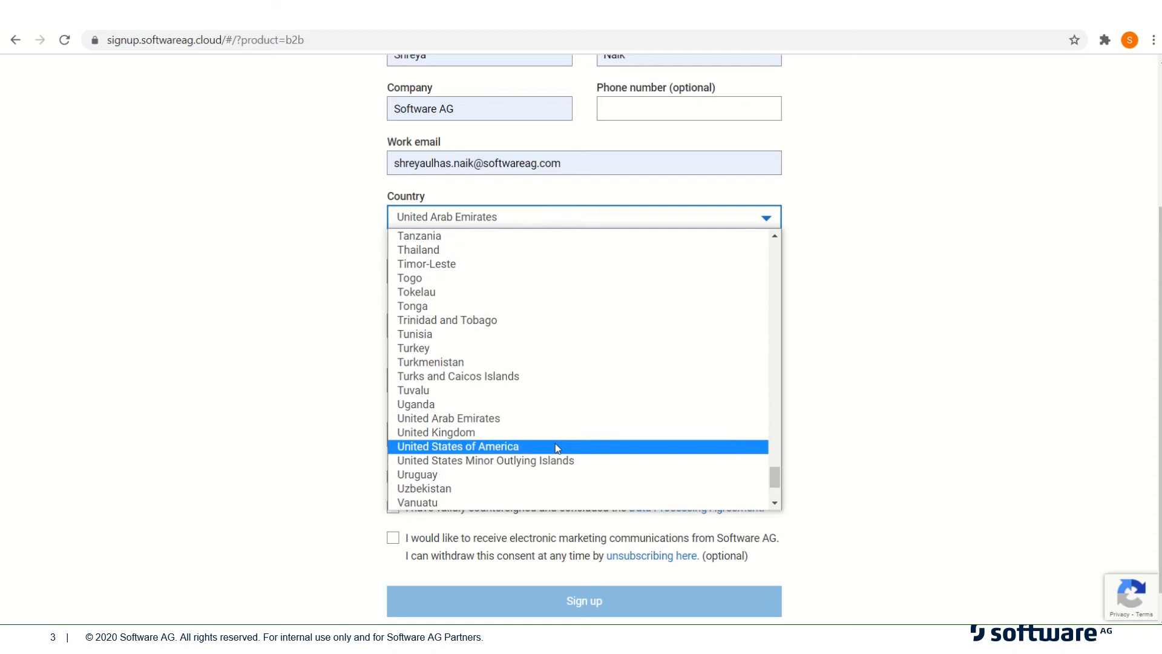
Set country to United States, state to Alaska and cloud region to United States (Oregon).
left_click(458, 446)
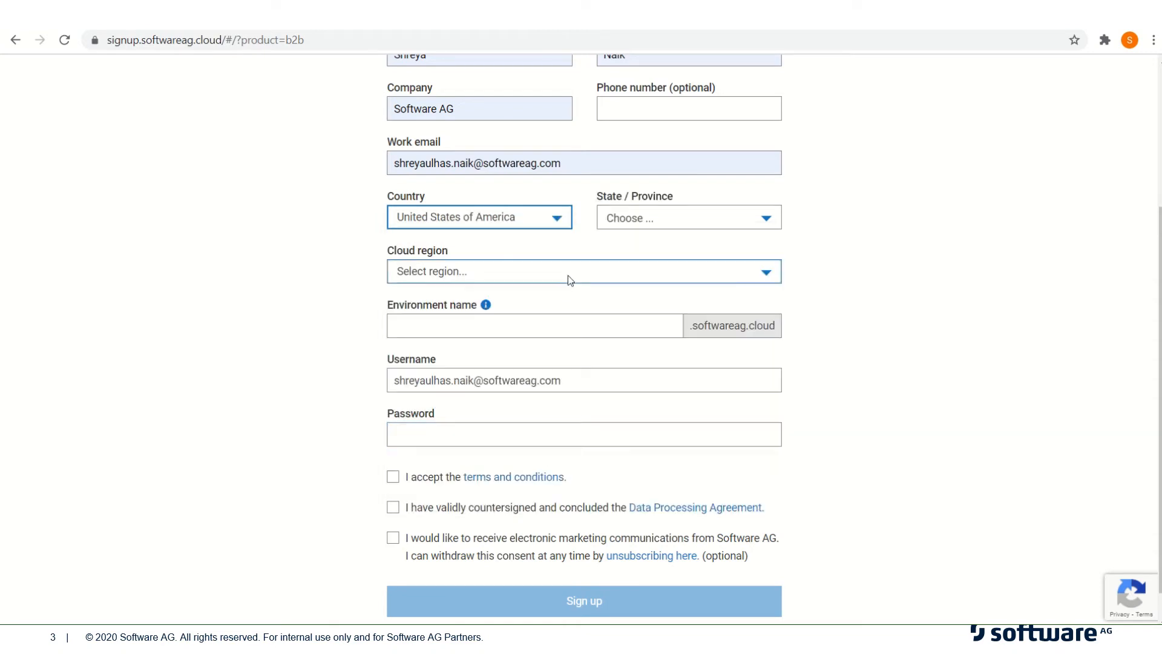
left_click(687, 218)
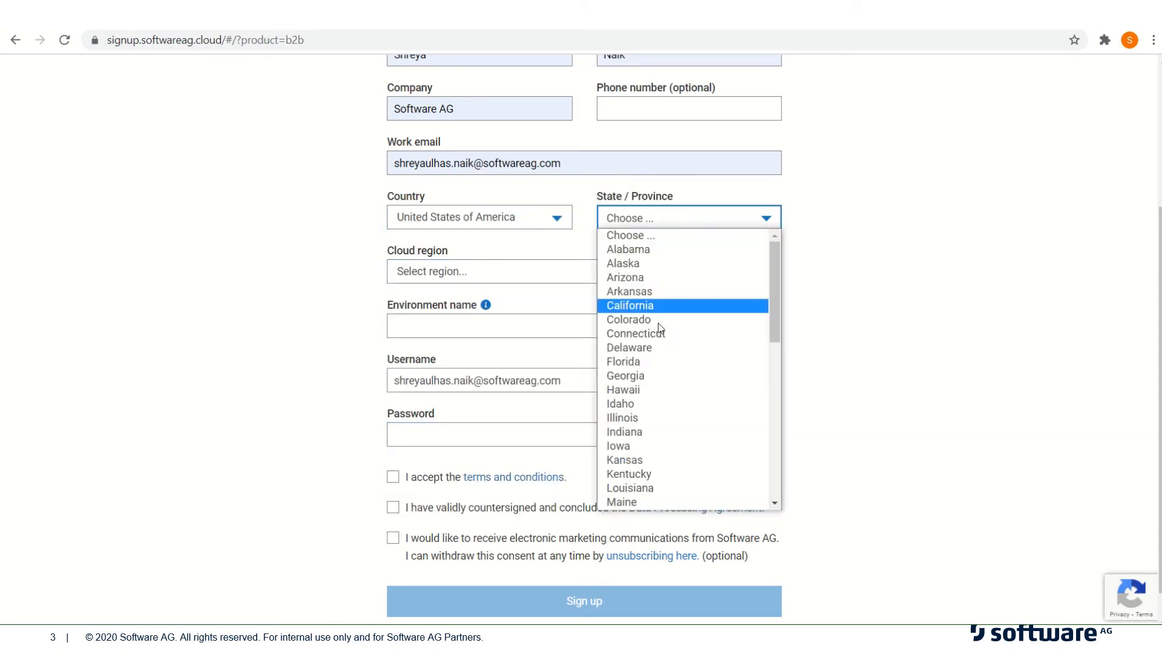
left_click(624, 263)
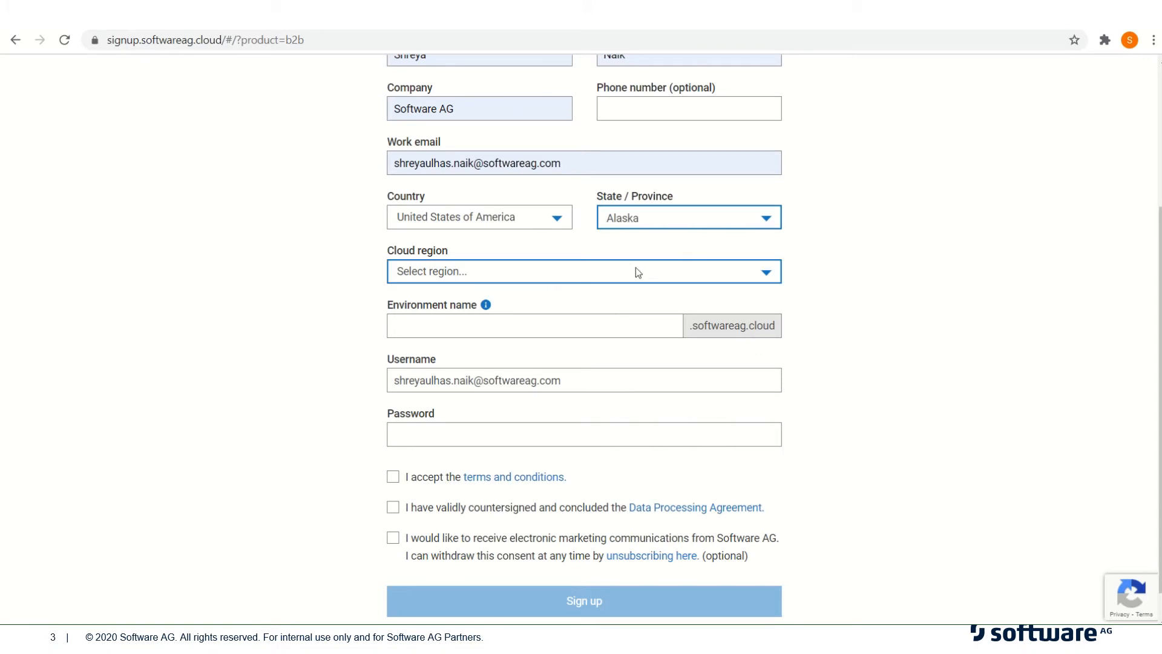
left_click(584, 271)
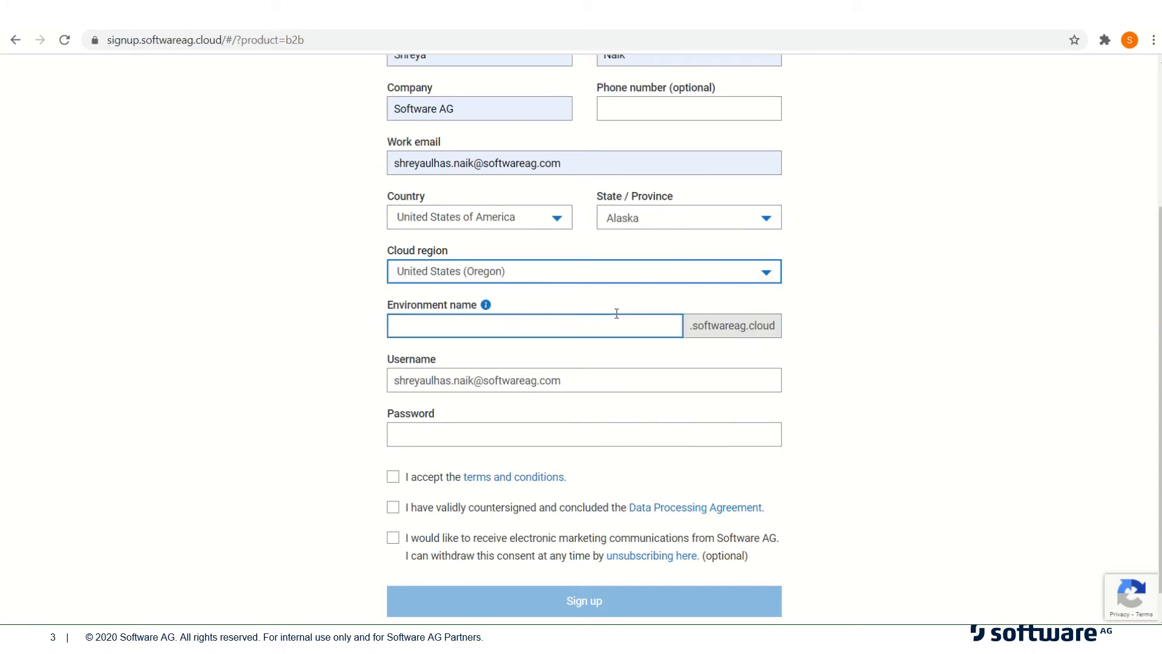
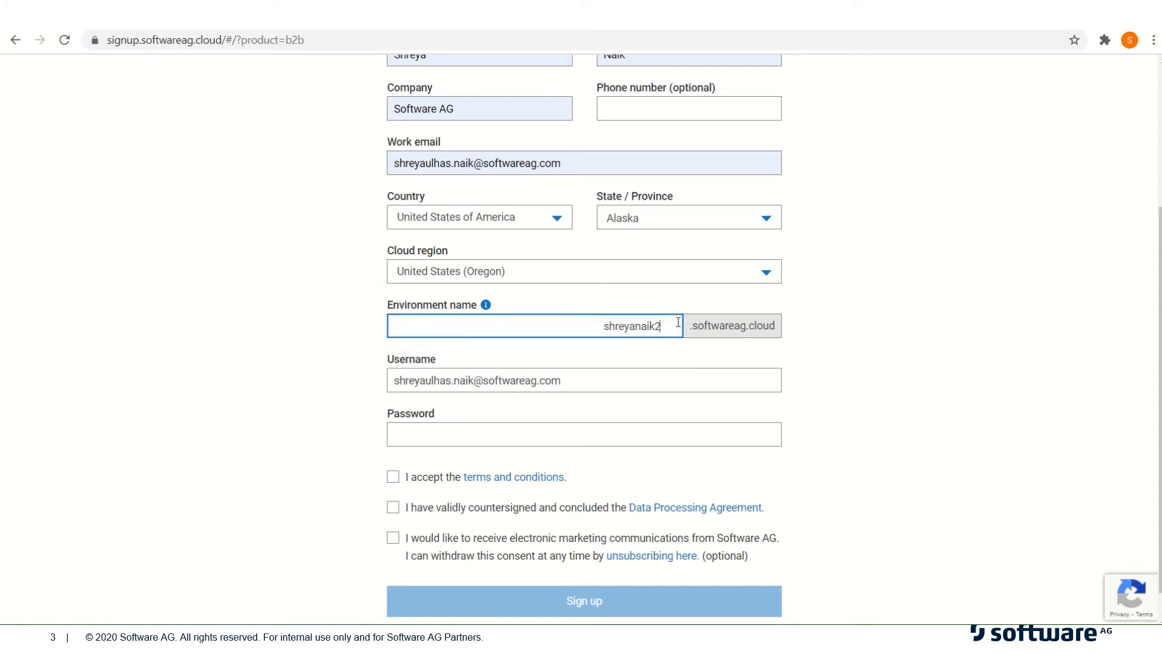
left_click(584, 379)
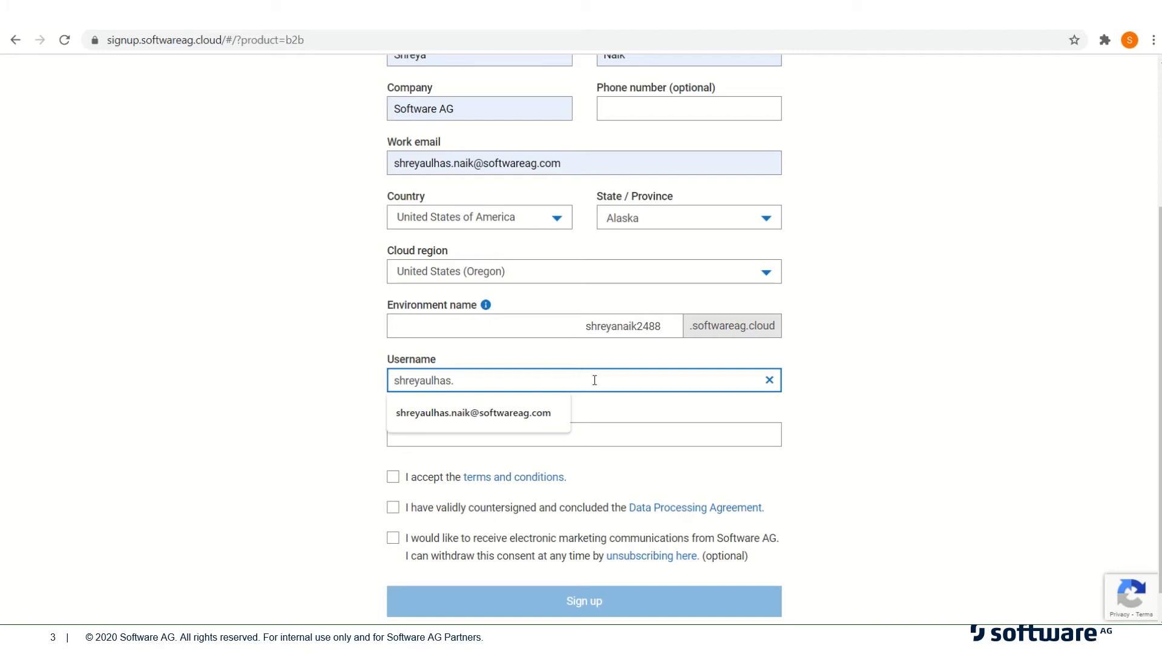
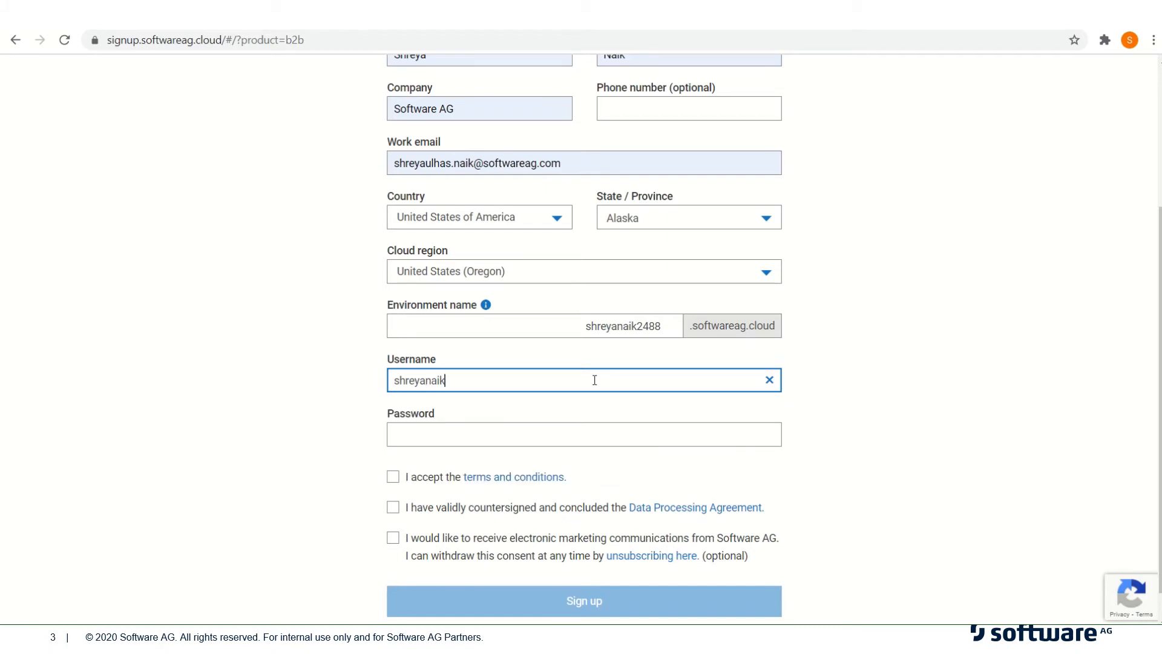
left_click(584, 434)
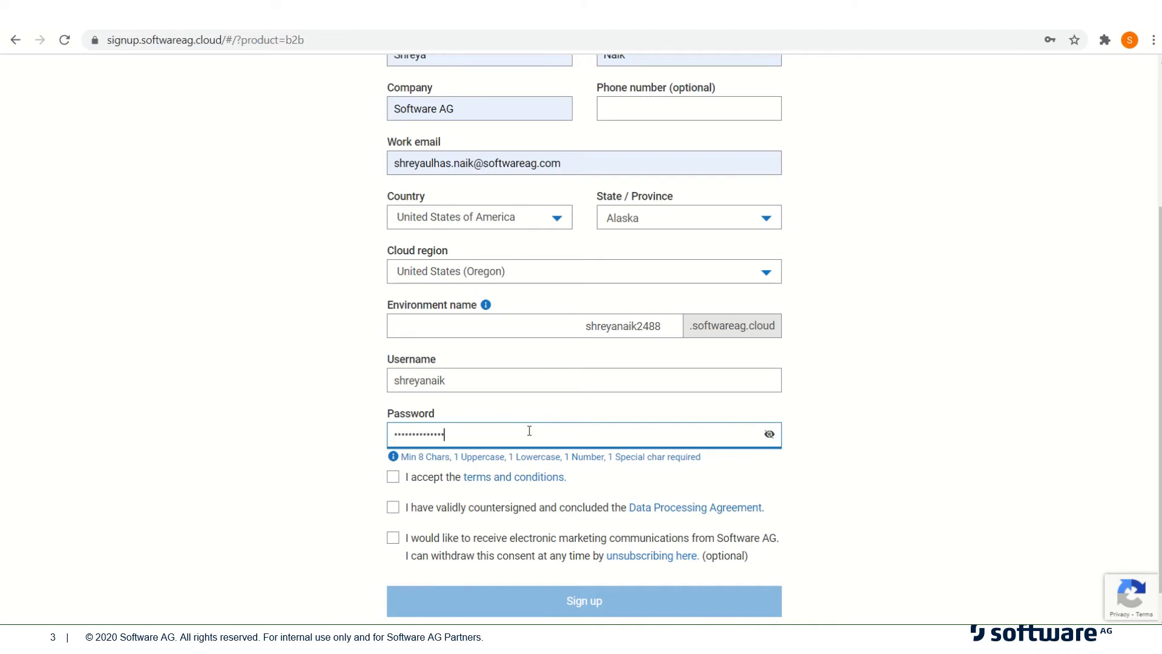
Opt in to marketing communications and submit the trial sign-up form.
scroll("down", 3)
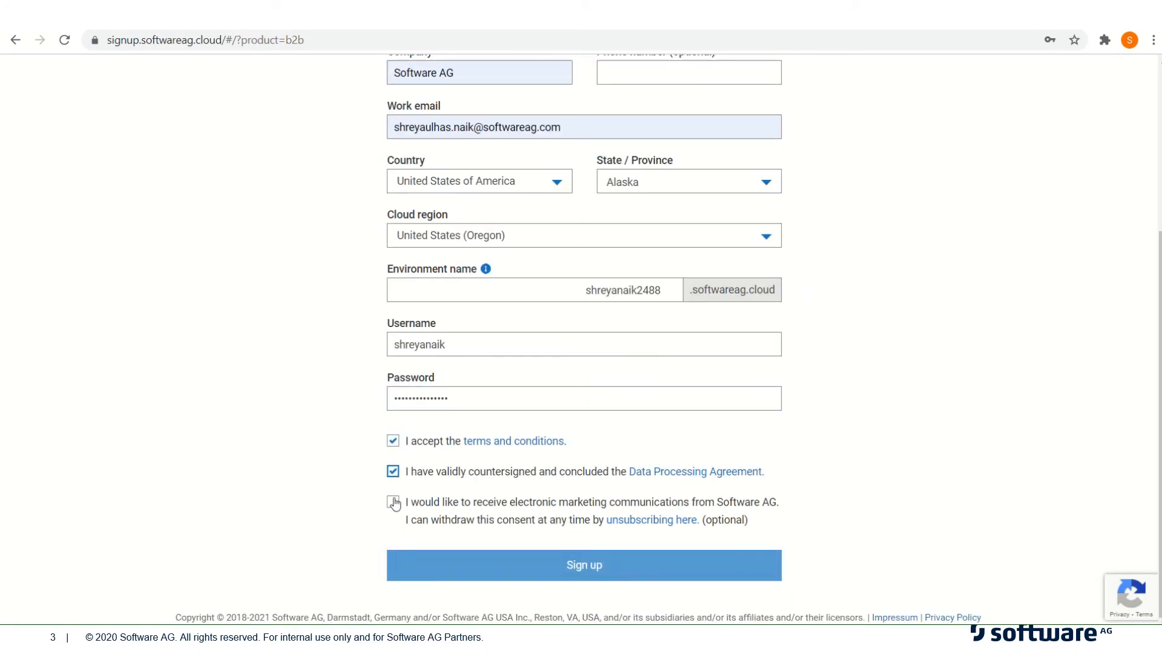
left_click(392, 505)
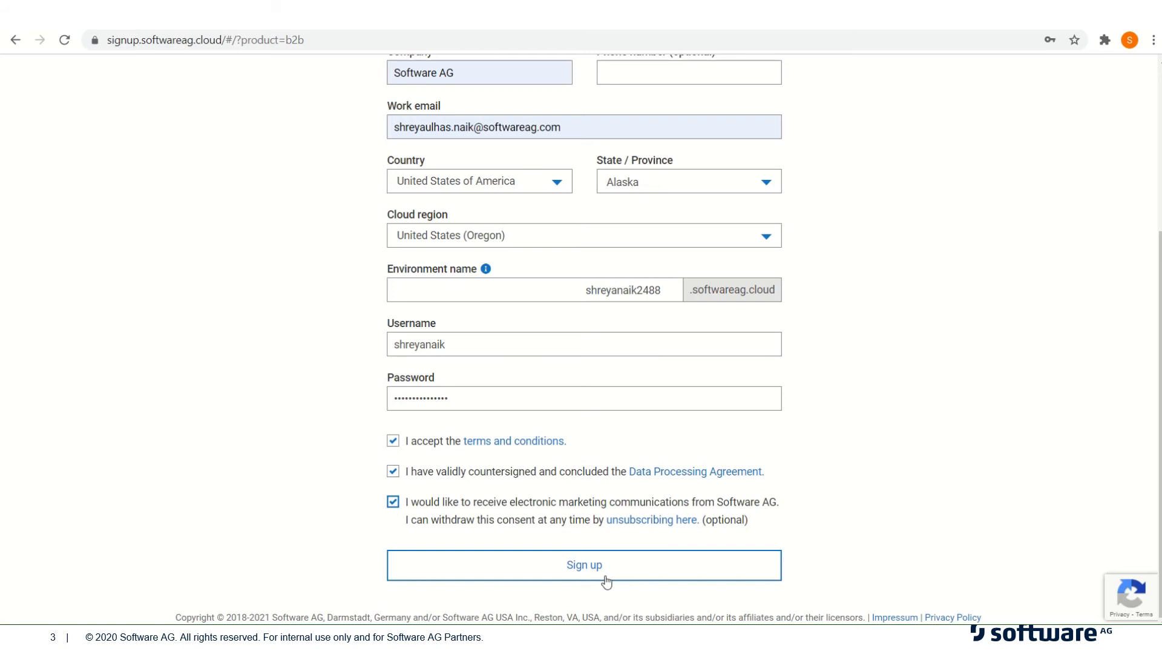
left_click(584, 564)
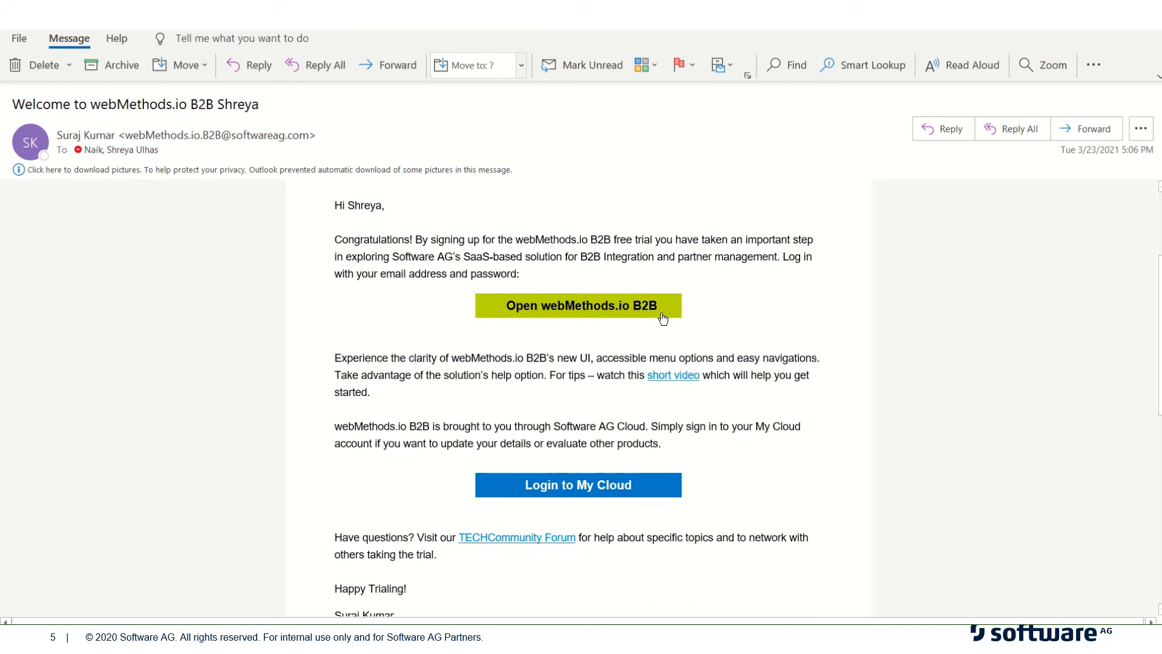
mouse_move(658, 310)
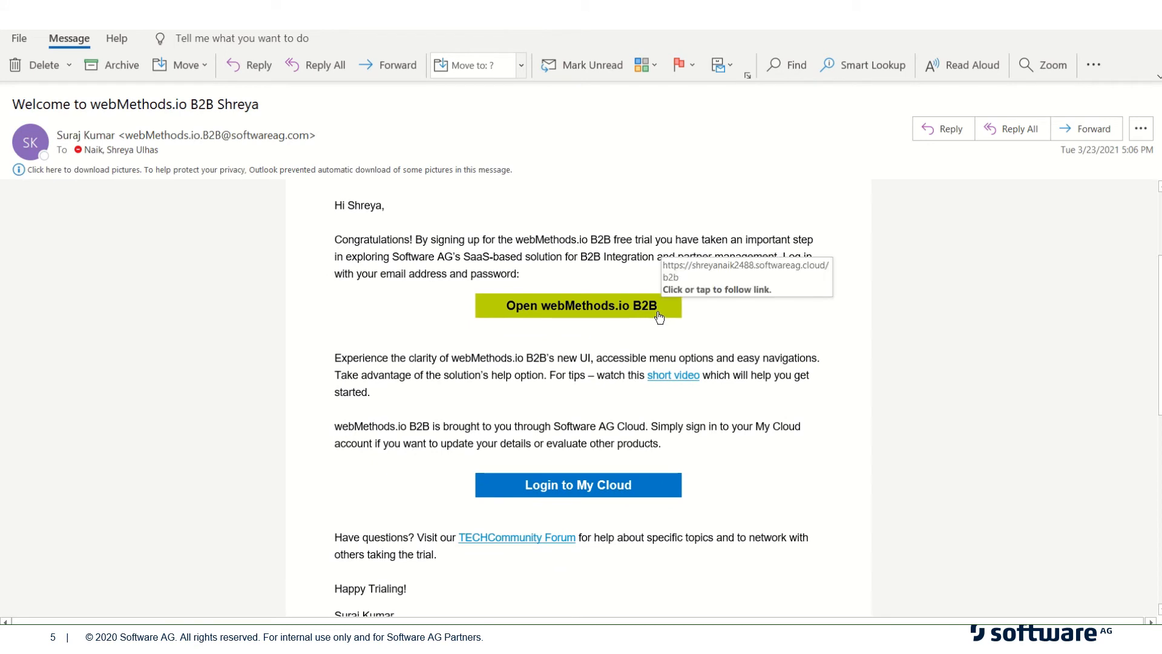
mouse_move(611, 493)
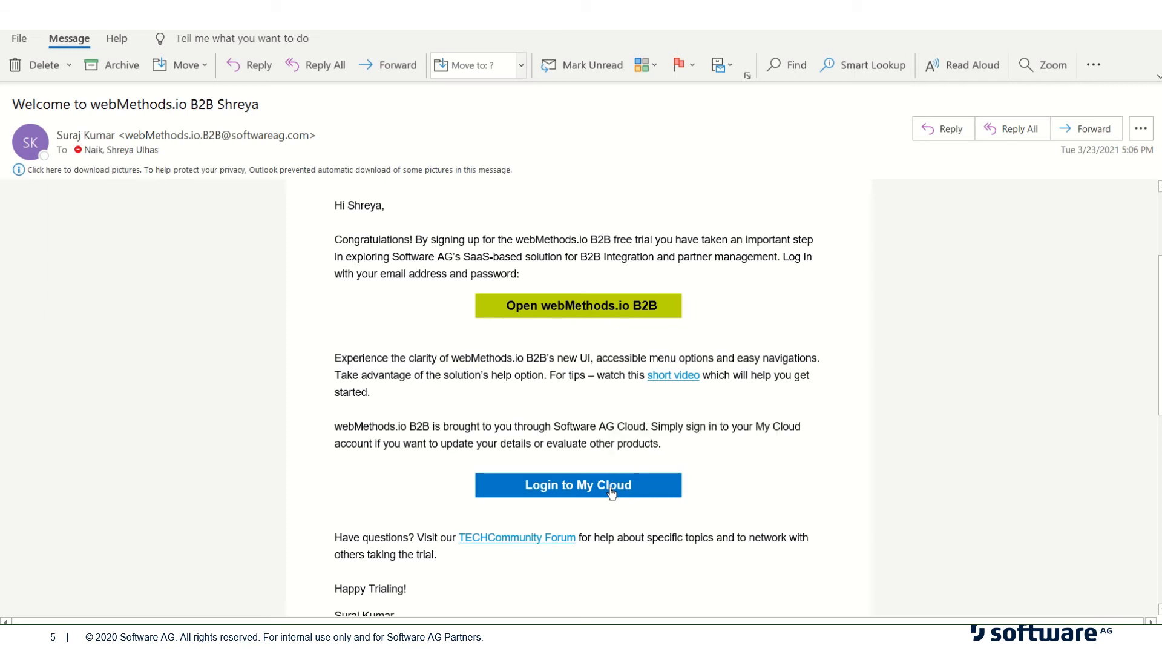
Follow the welcome email's Login to My Cloud link.
left_click(578, 485)
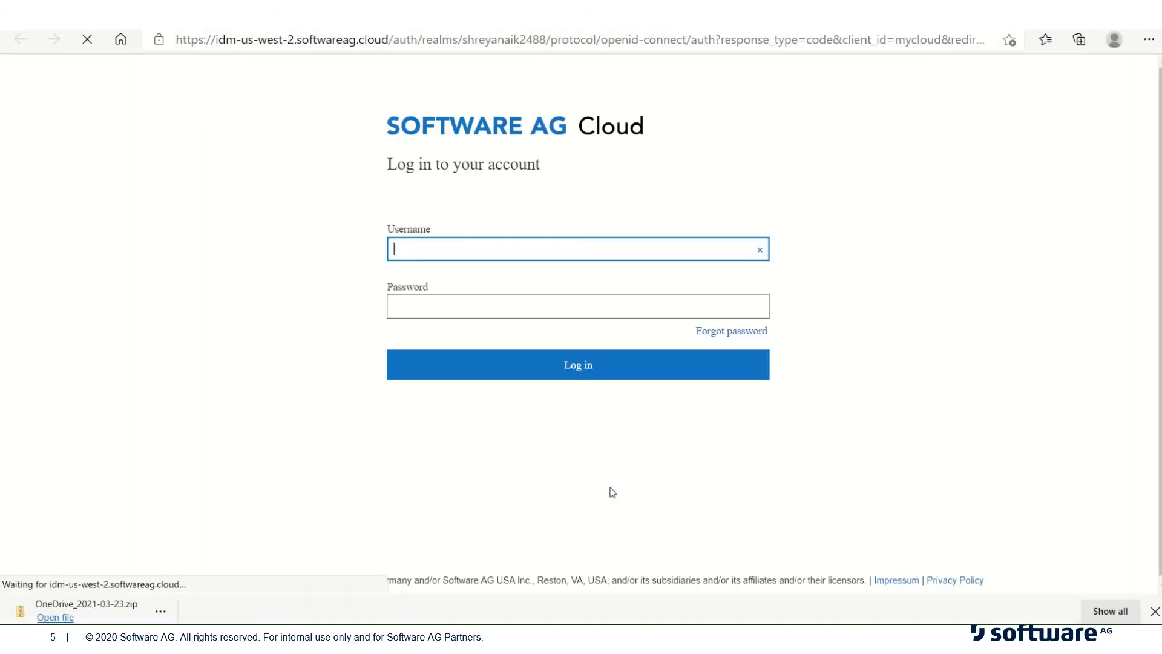
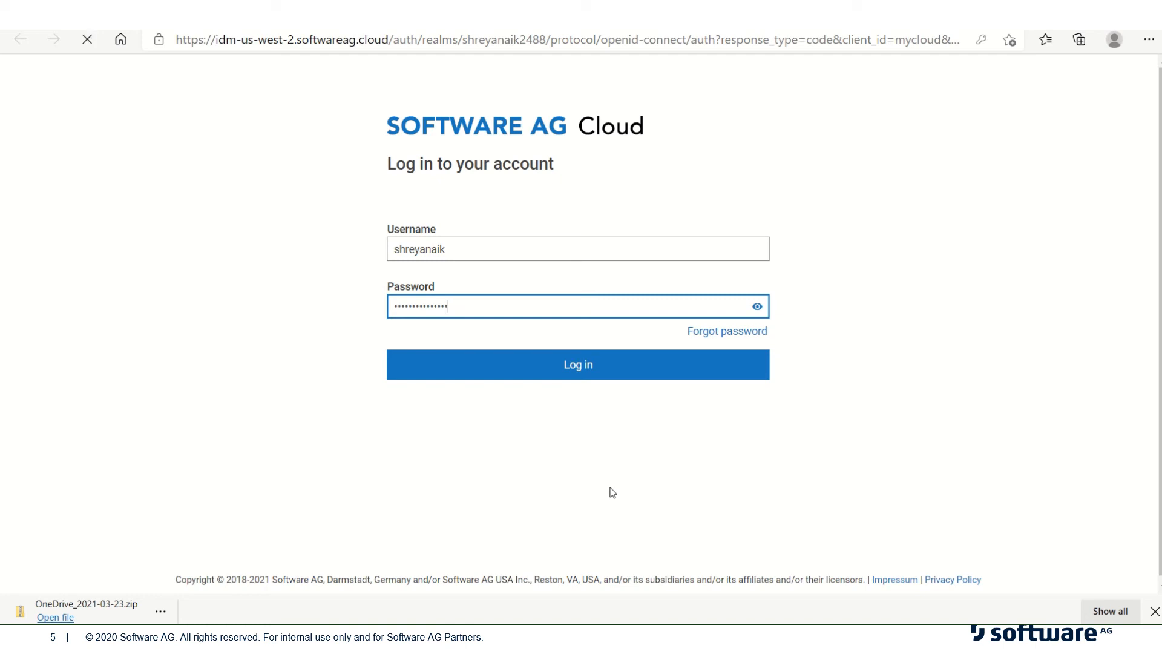
left_click(577, 364)
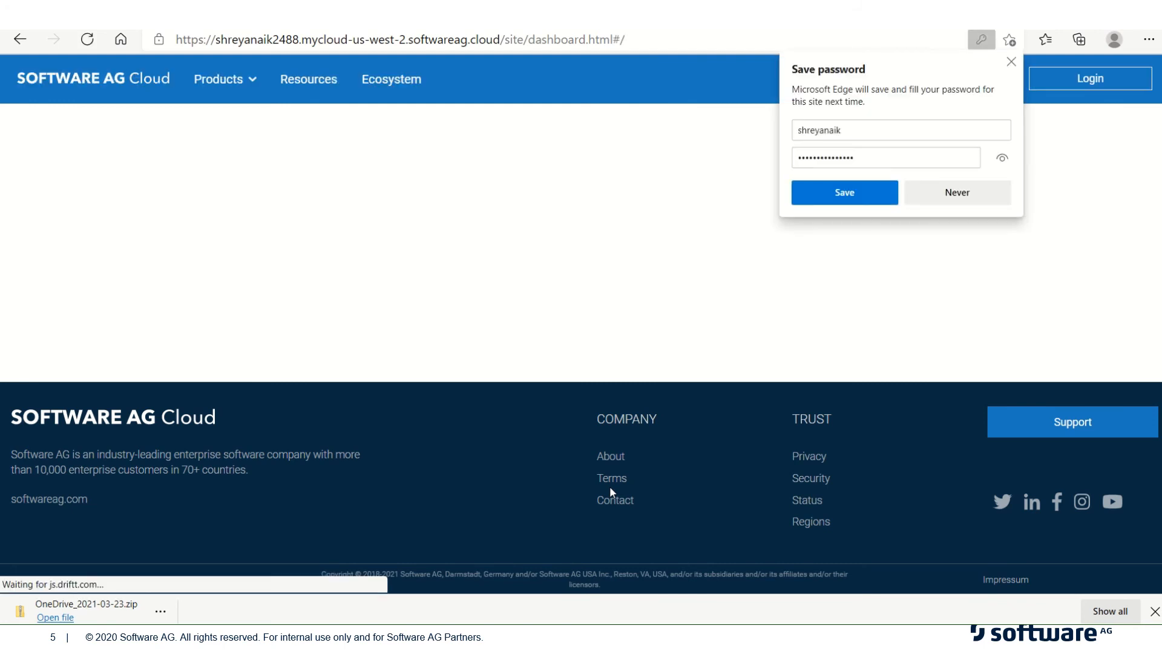
Dismiss the save-password prompt and launch the webMethods.io B2B trial from My Cloud.
left_click(957, 192)
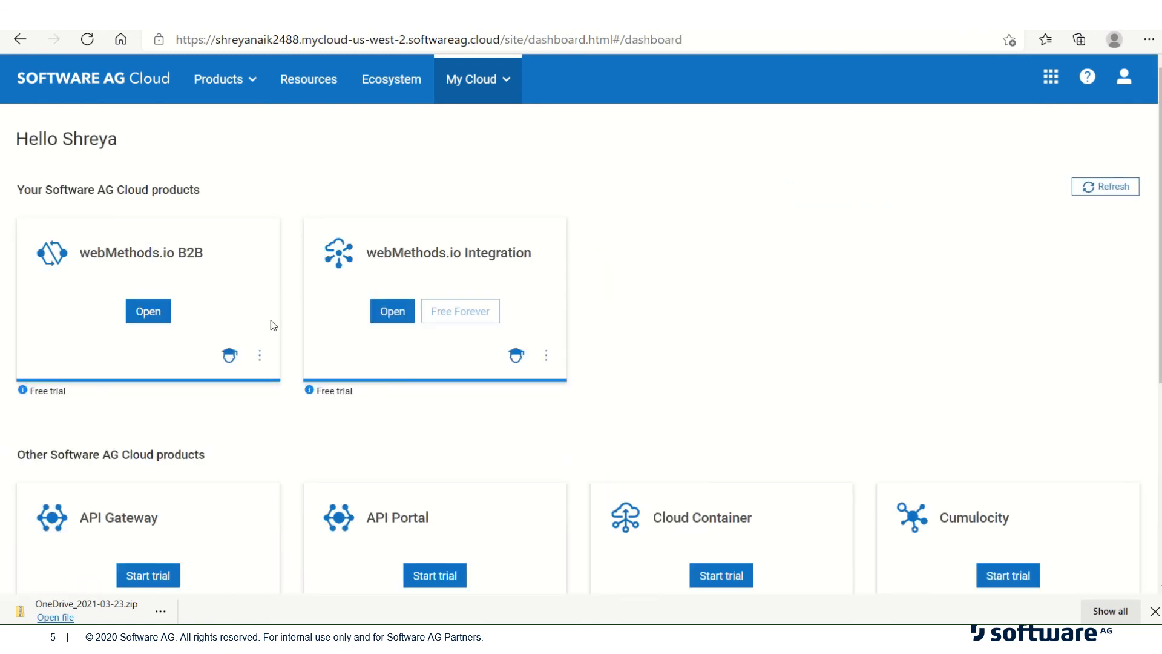
mouse_move(147, 310)
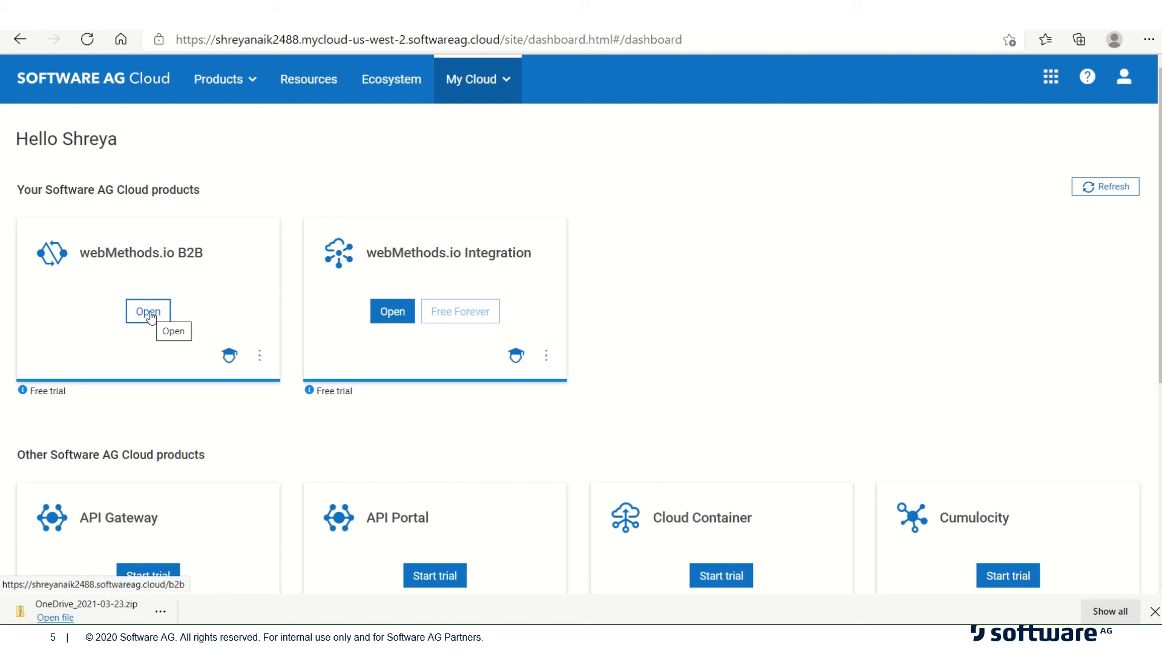
left_click(147, 311)
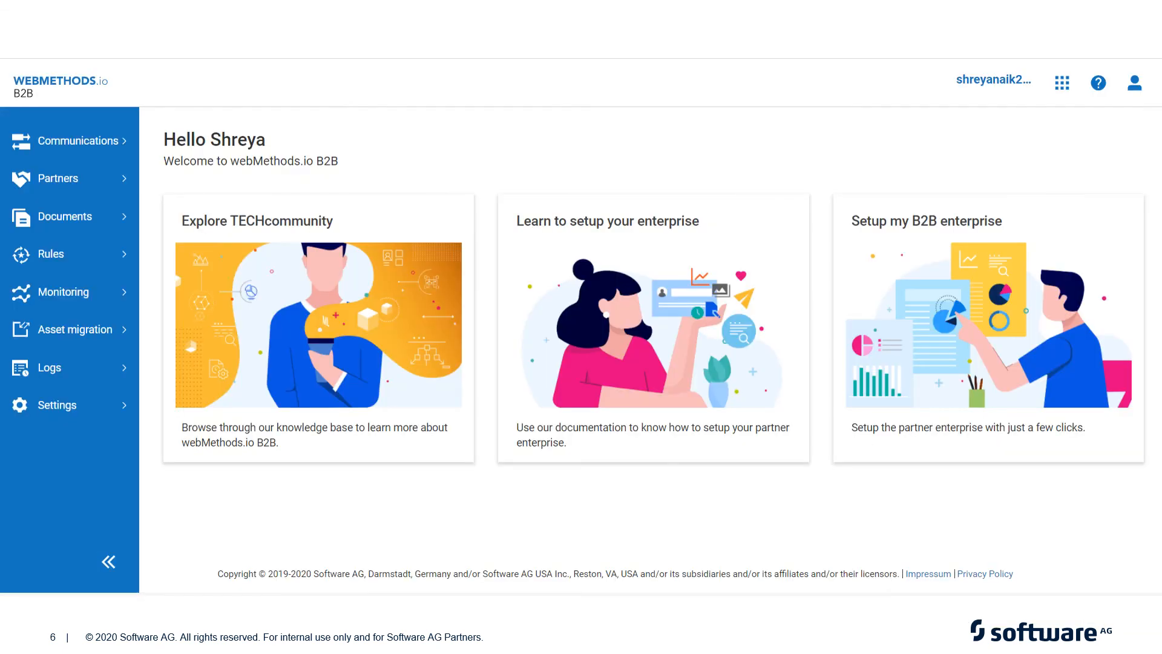